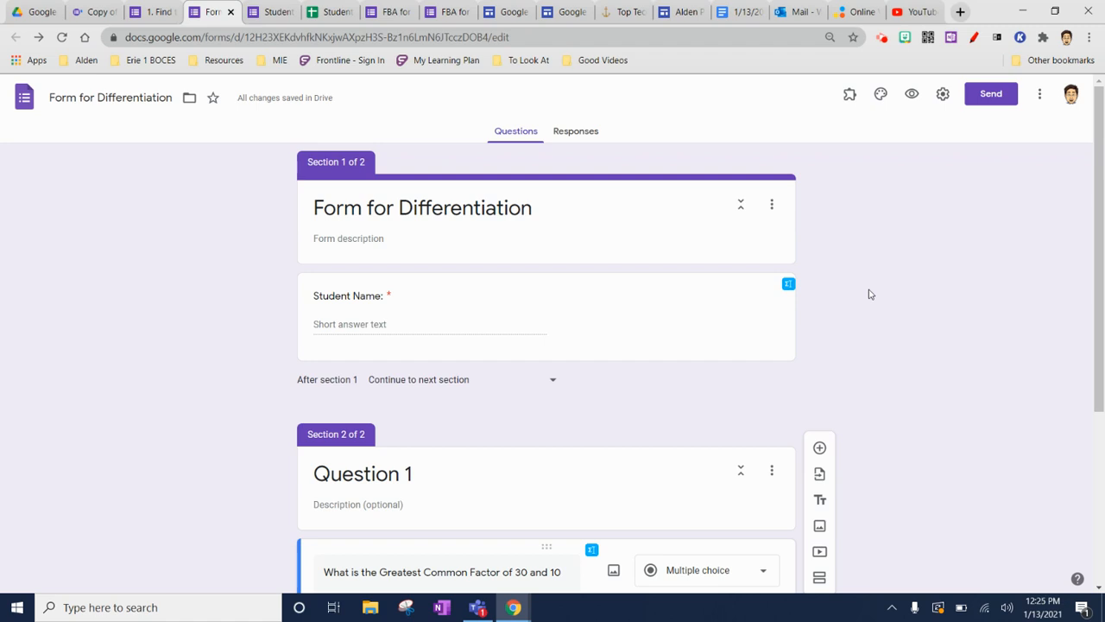
Step: Add a new section after the Question 1 multiple-choice item
scroll(down, 3)
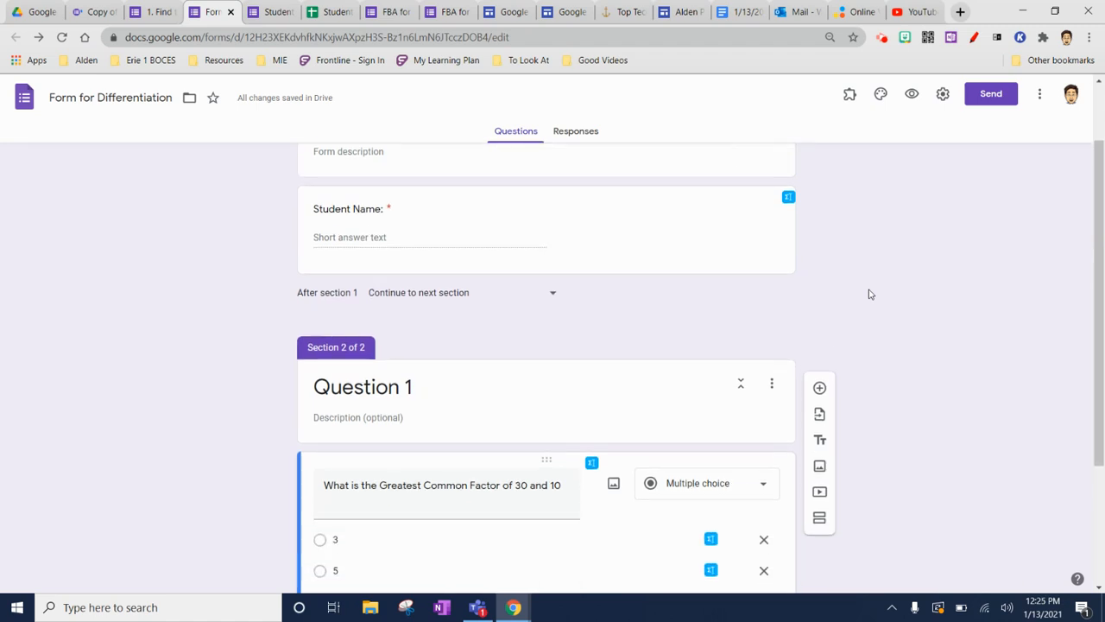
scroll(down, 3)
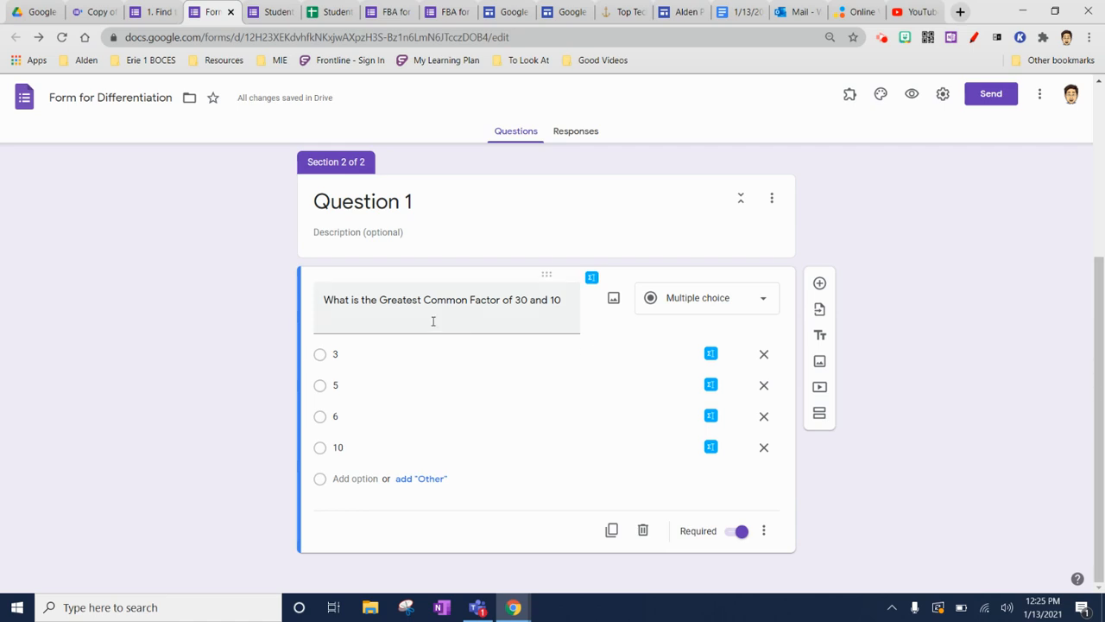
mouse_move(349, 383)
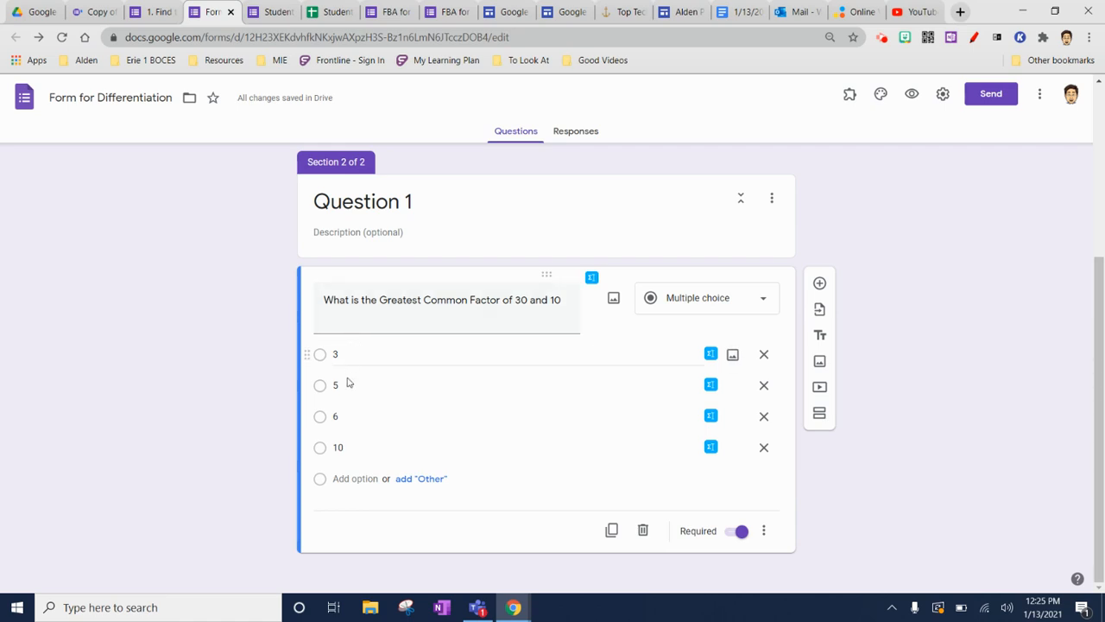
click(339, 447)
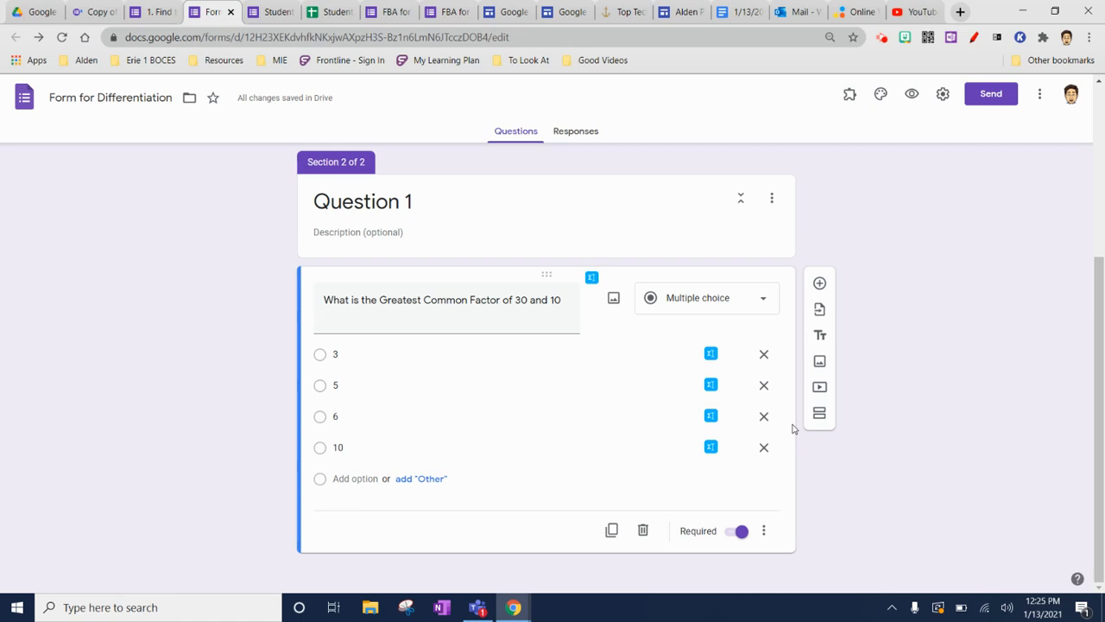
mouse_move(818, 415)
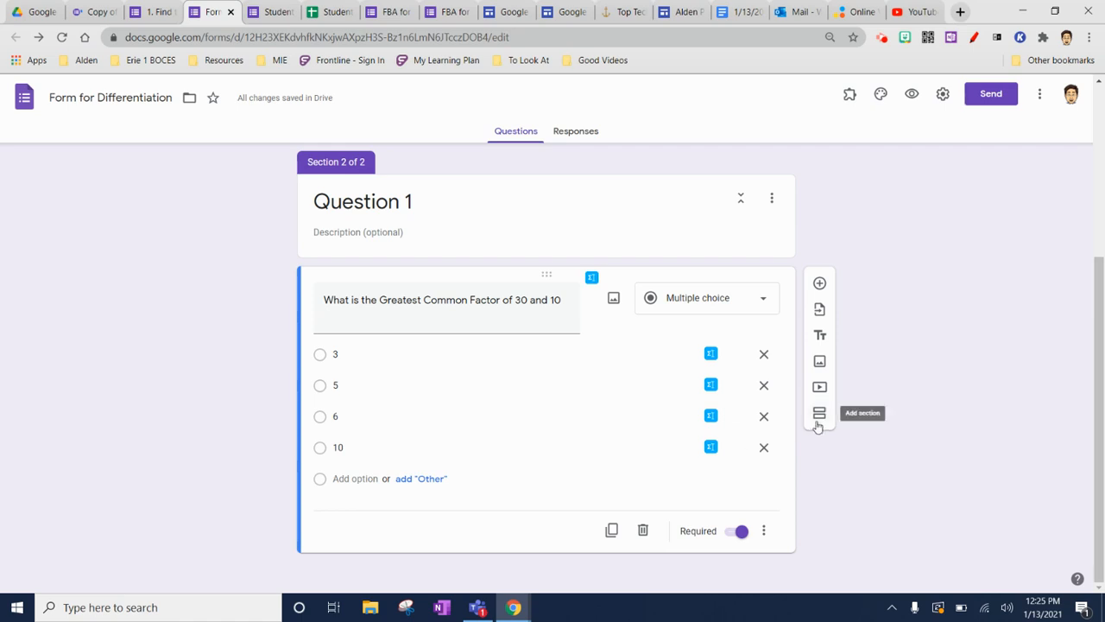
click(819, 413)
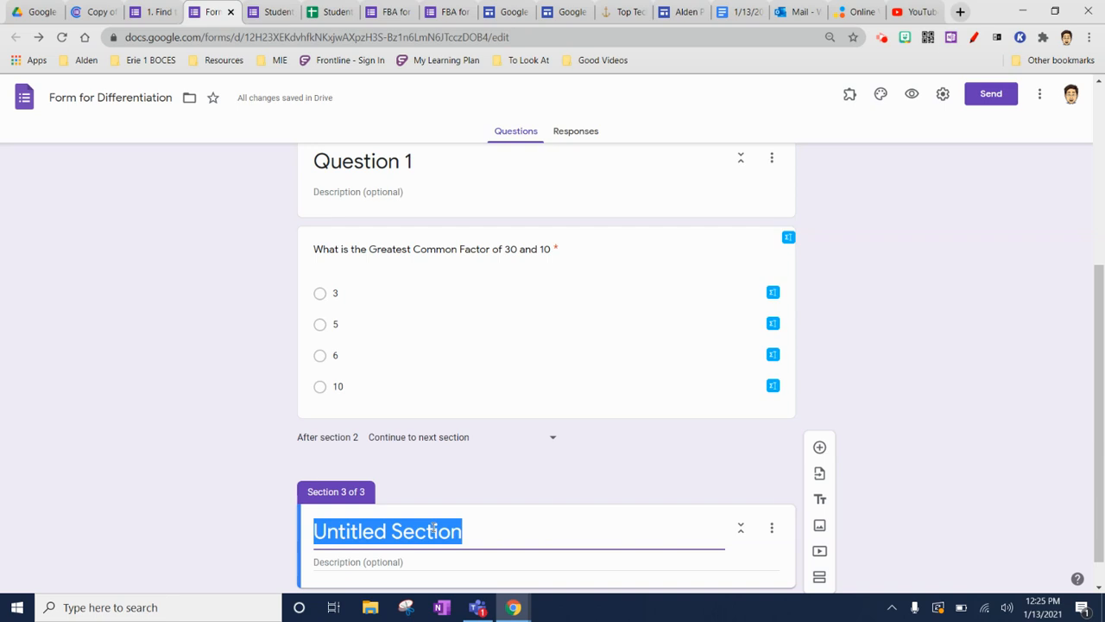
Step: Title the new third section 'Question 1 Wrong'
text(Question 1 W)
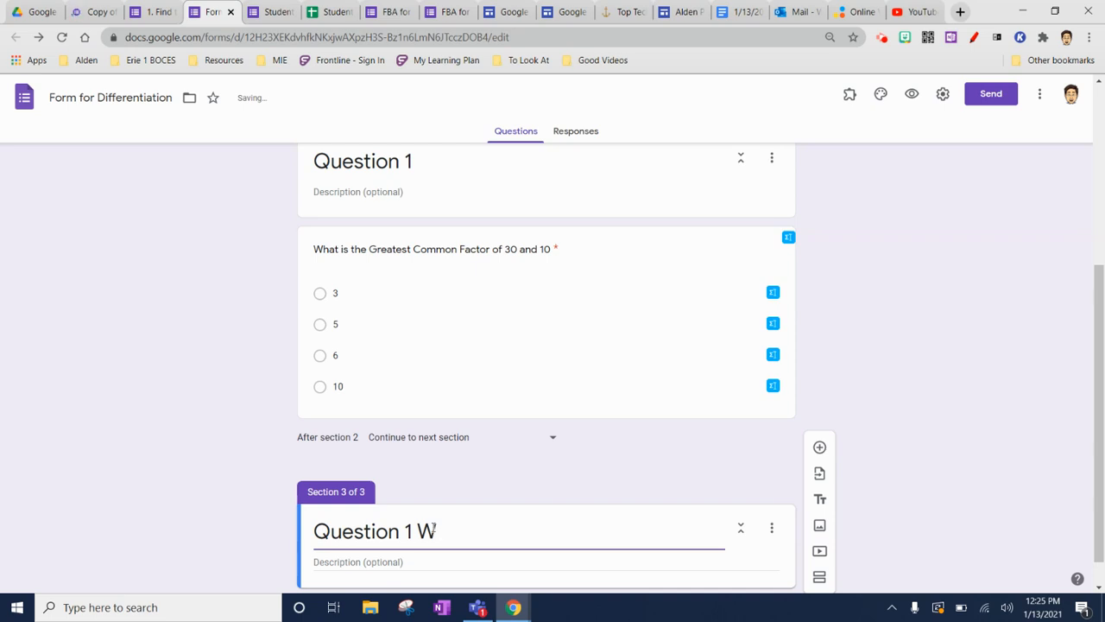
text(rong)
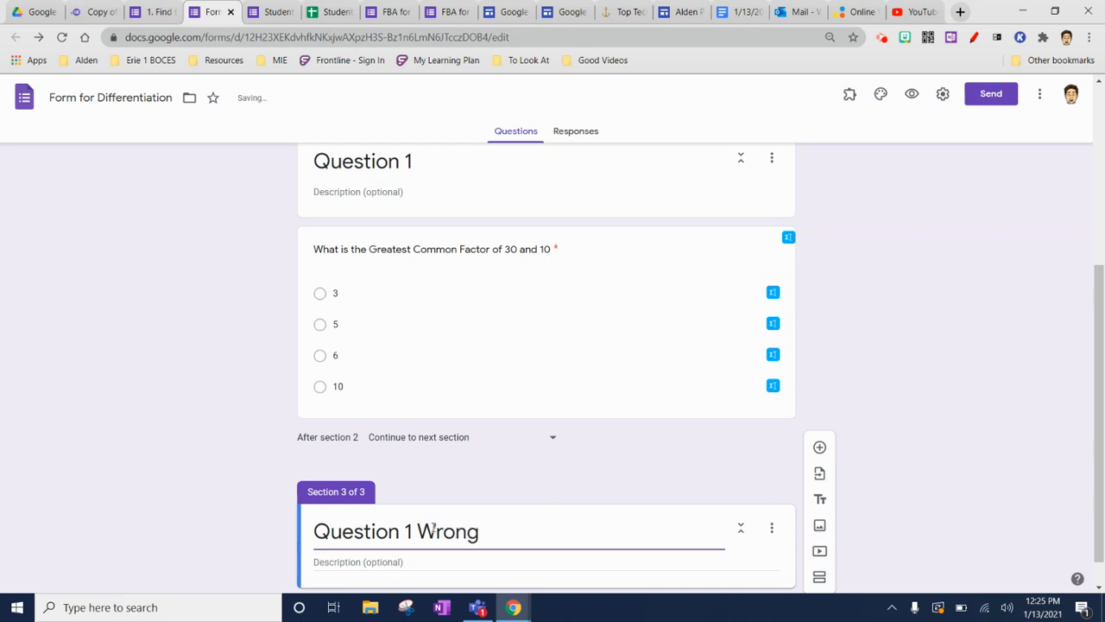
scroll(down, 3)
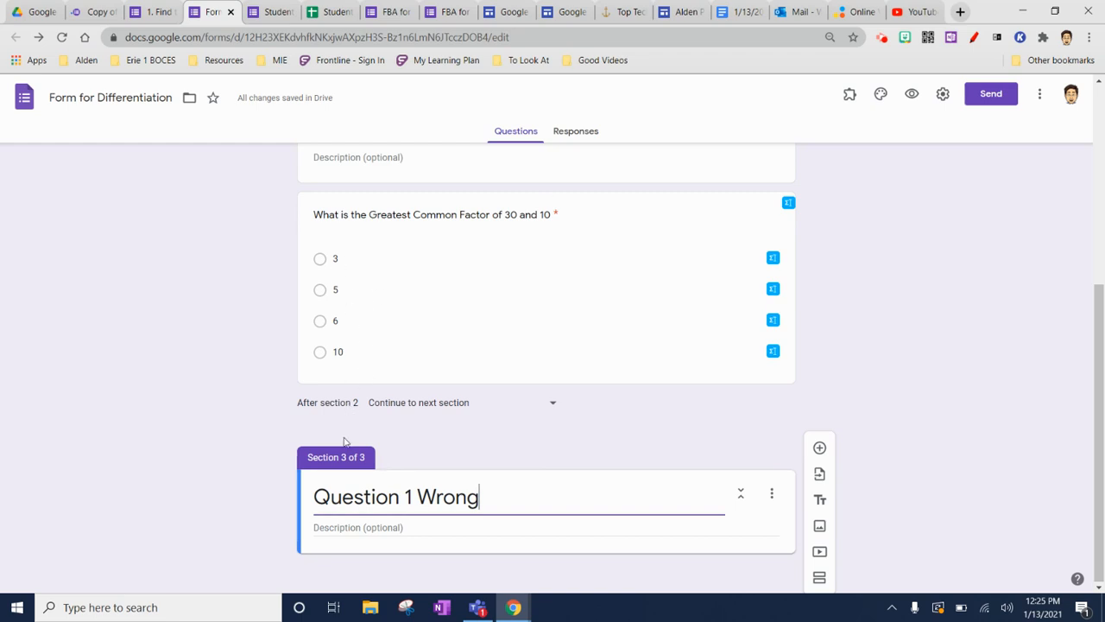
mouse_move(472, 486)
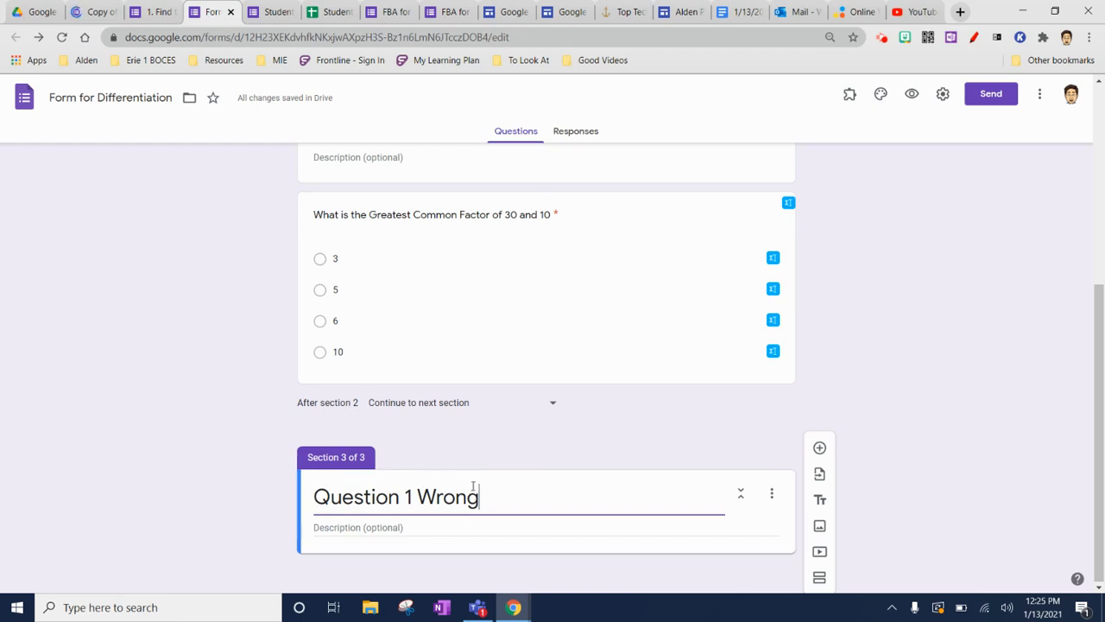
mouse_move(487, 508)
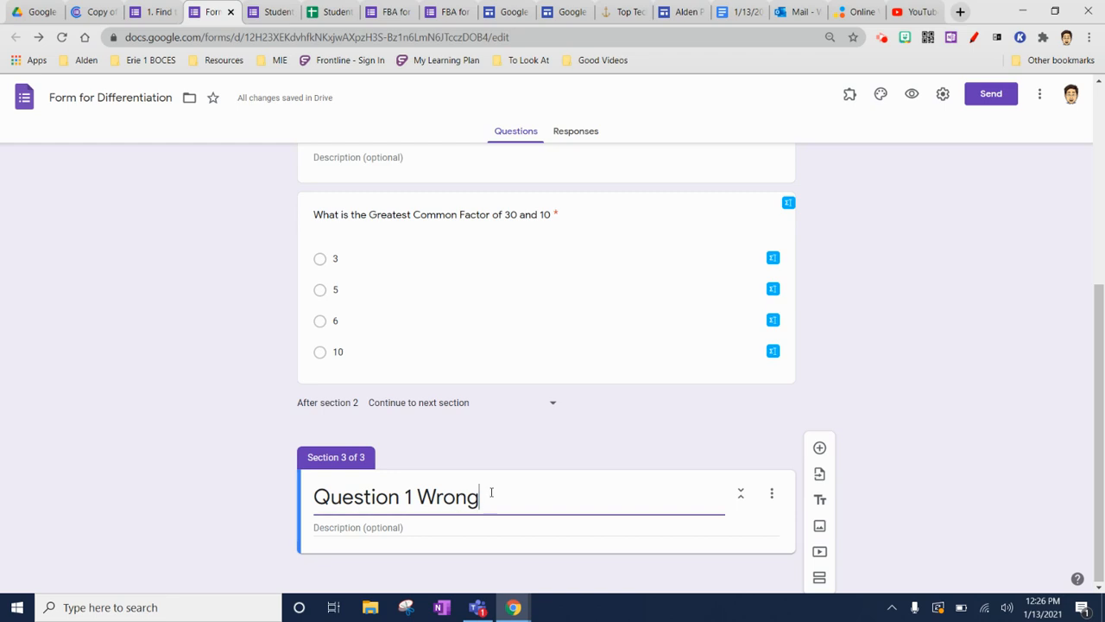
click(263, 483)
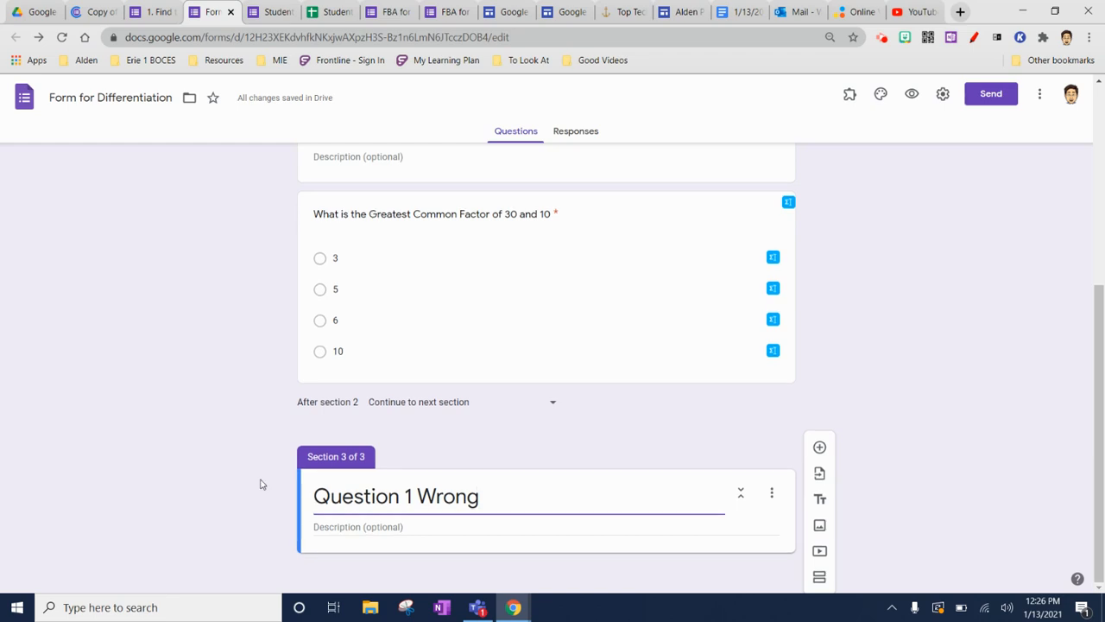
mouse_move(211, 389)
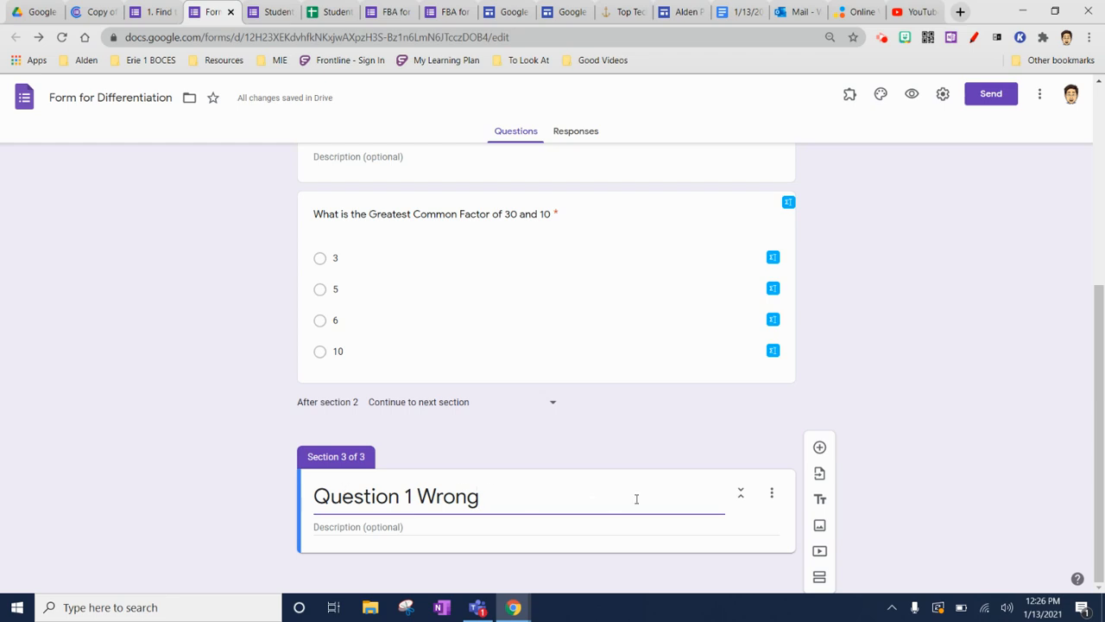
Step: Add a fourth section after Question 1 Wrong and title it 'Question 2'
click(819, 577)
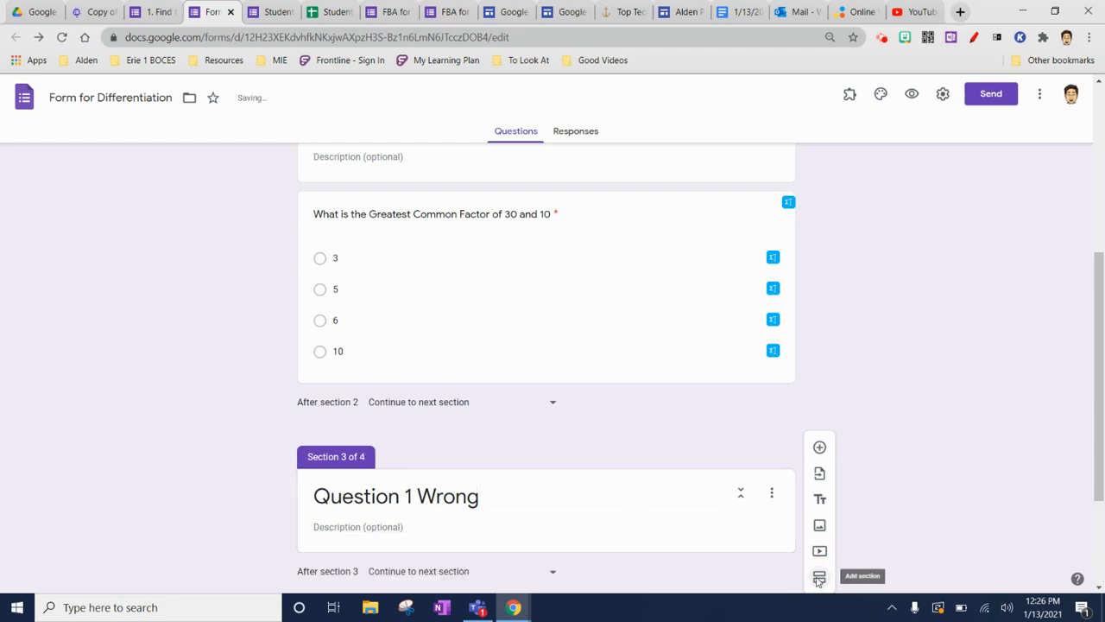
click(818, 577)
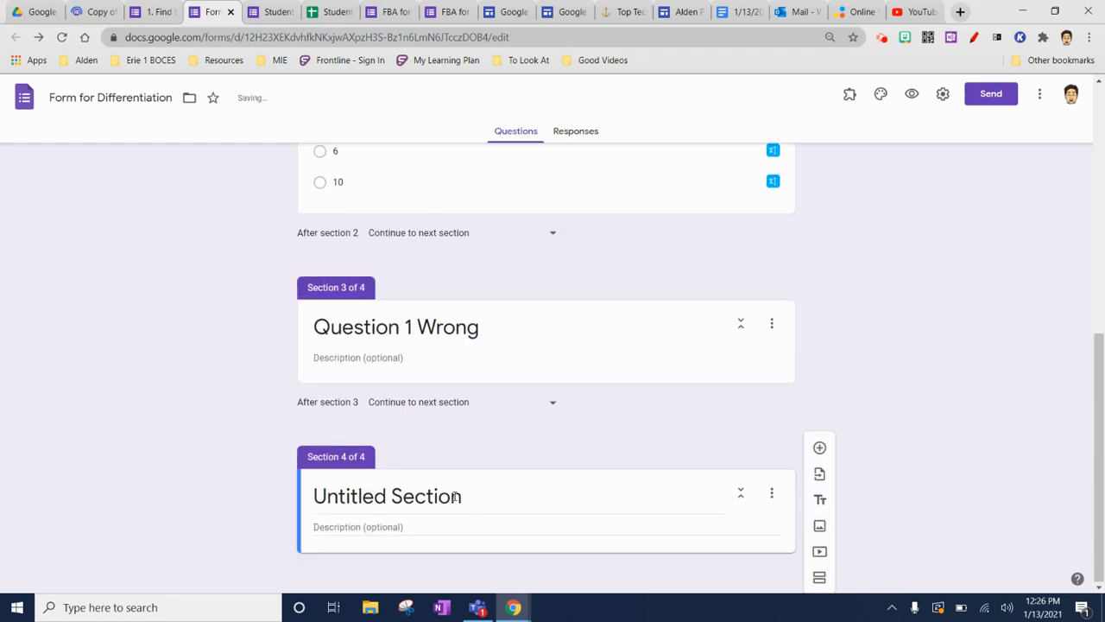
text(Qu)
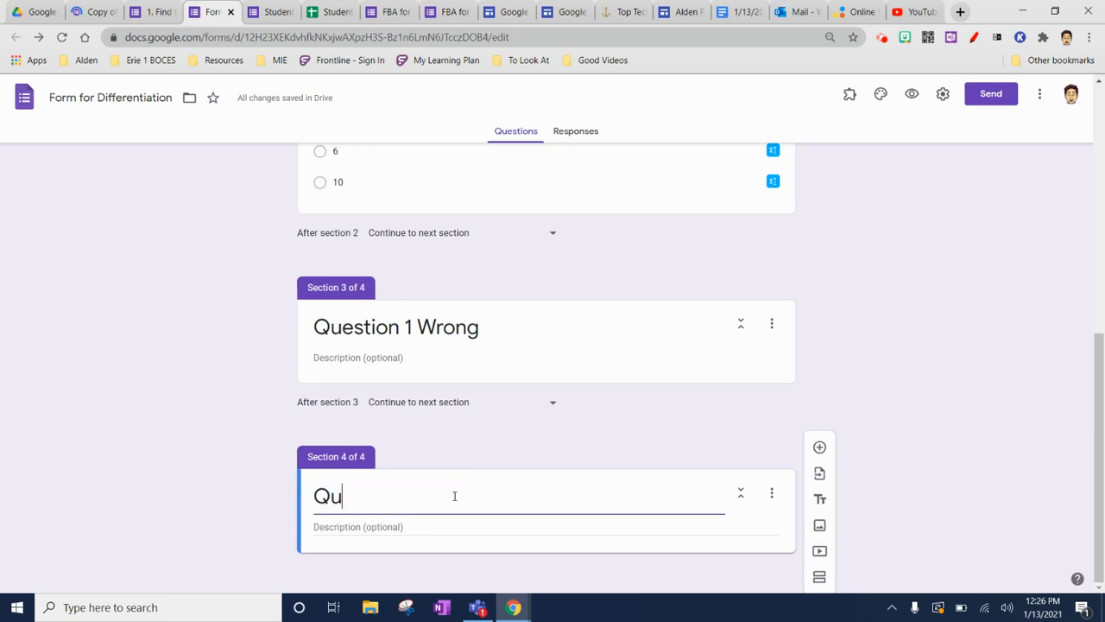
text(estion 2)
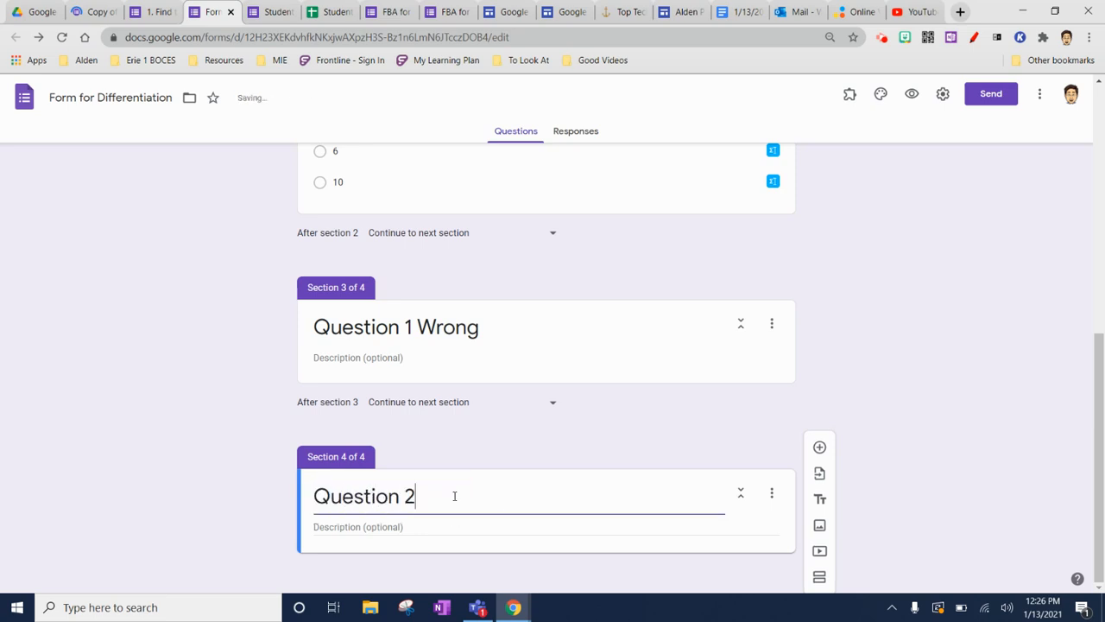
mouse_move(511, 309)
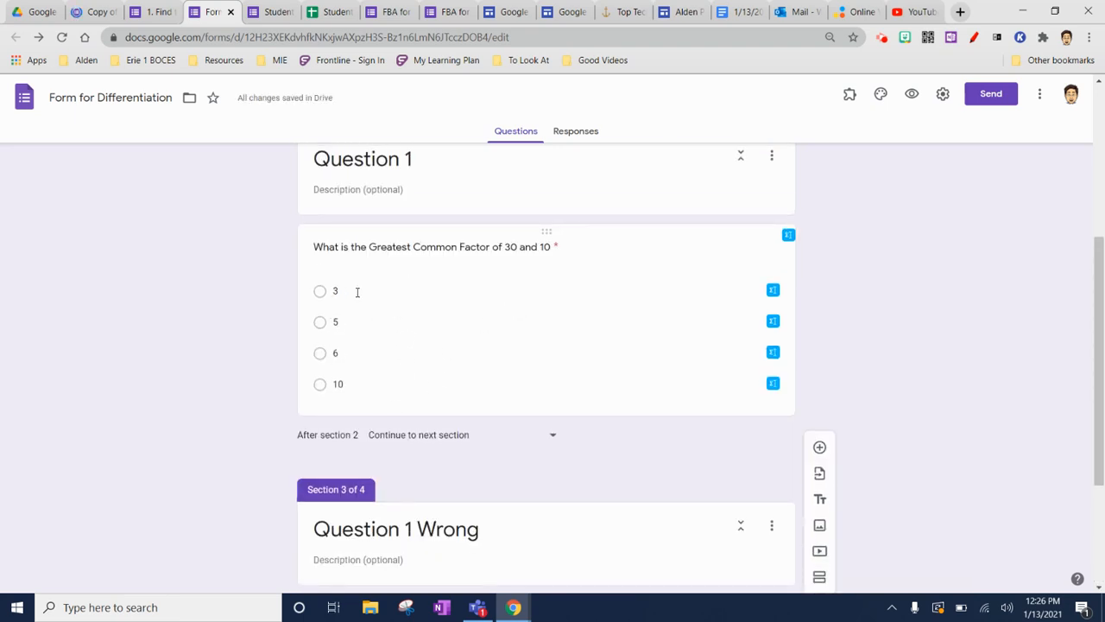
Step: Show the More options menu for the Greatest Common Factor question
scroll(down, 3)
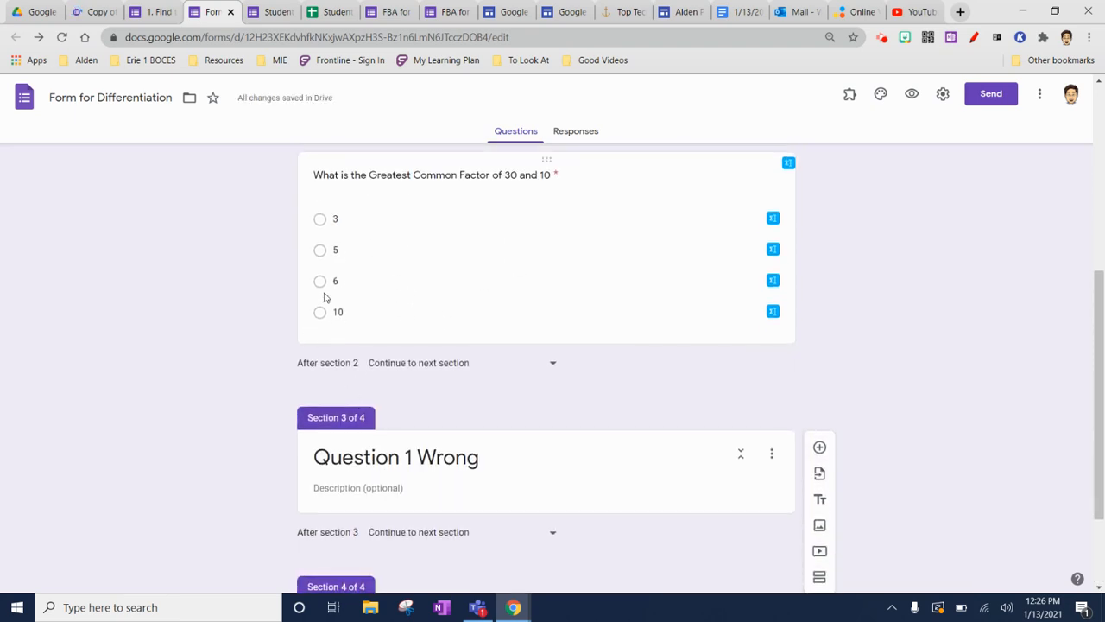
mouse_move(570, 196)
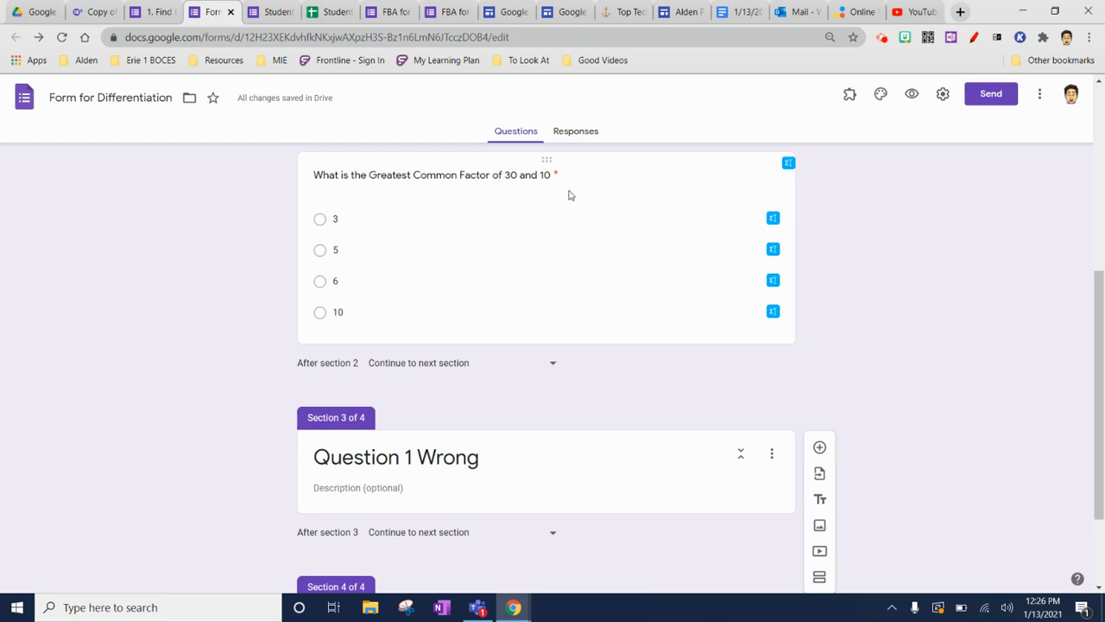
mouse_move(366, 181)
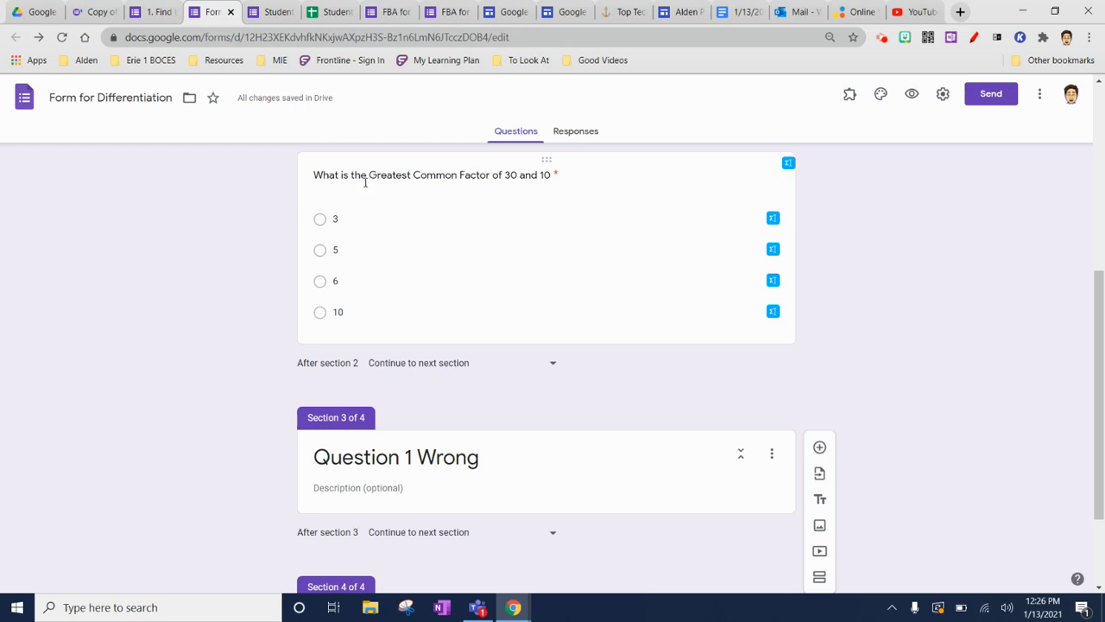
mouse_move(321, 314)
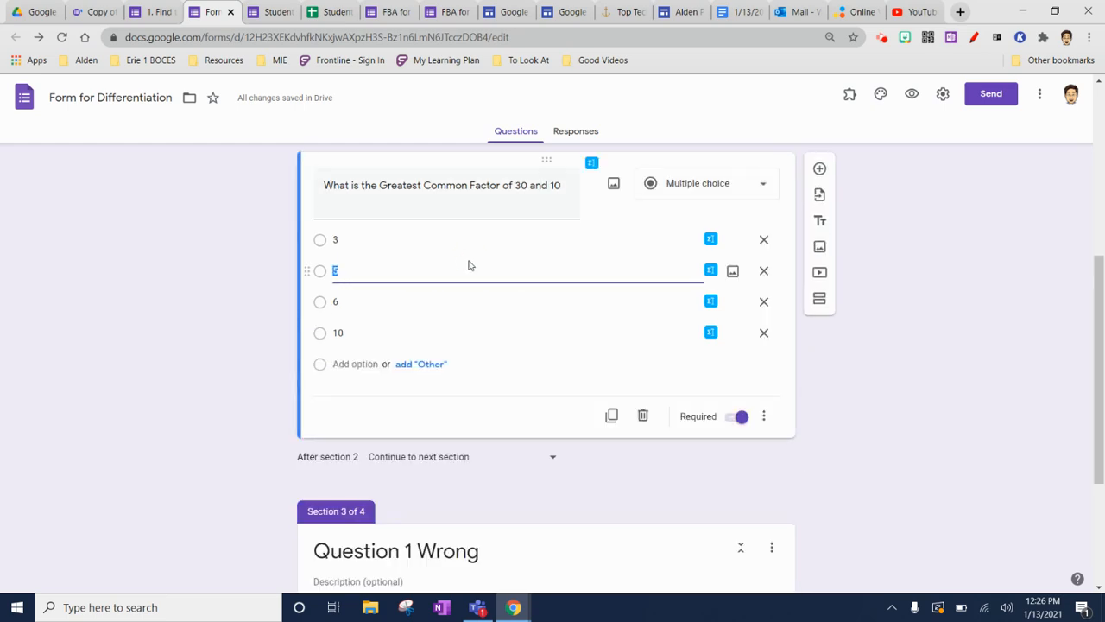
mouse_move(764, 416)
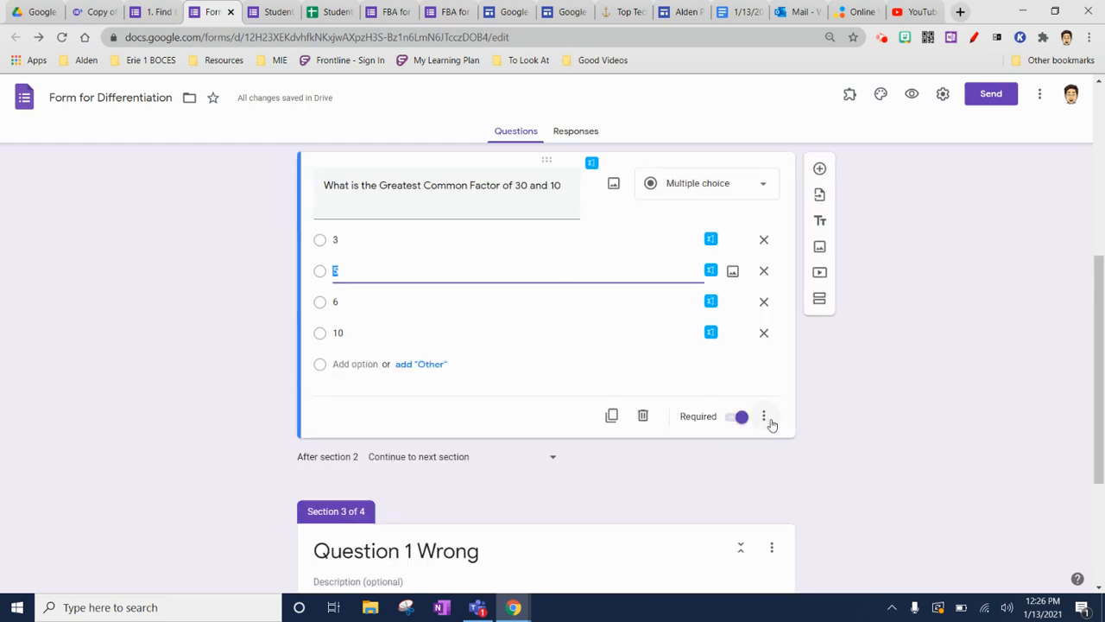
click(766, 414)
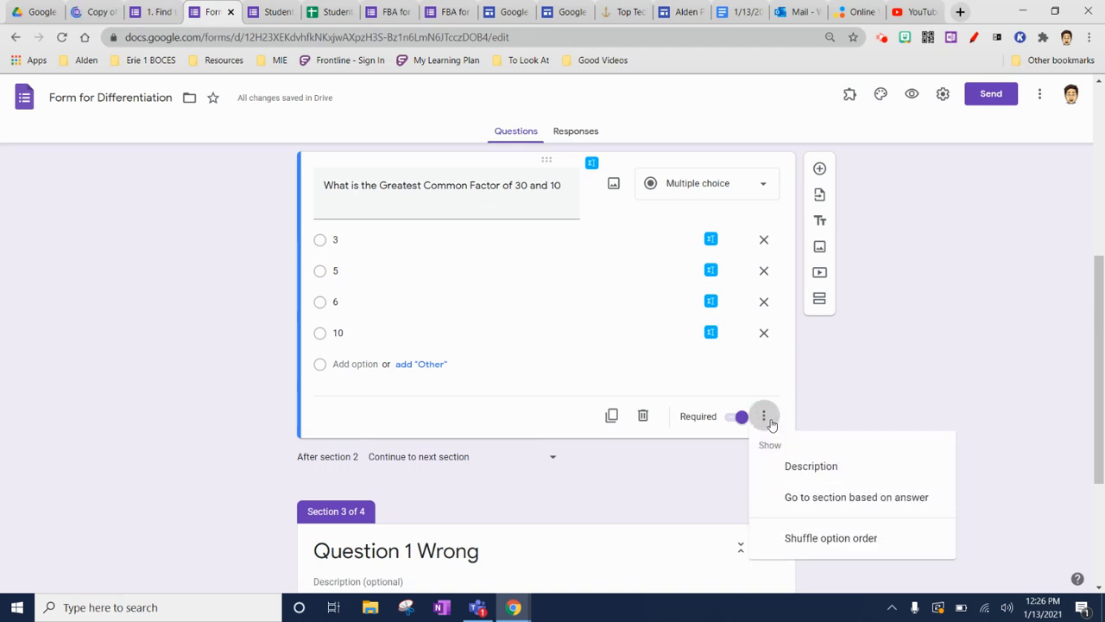
mouse_move(825, 510)
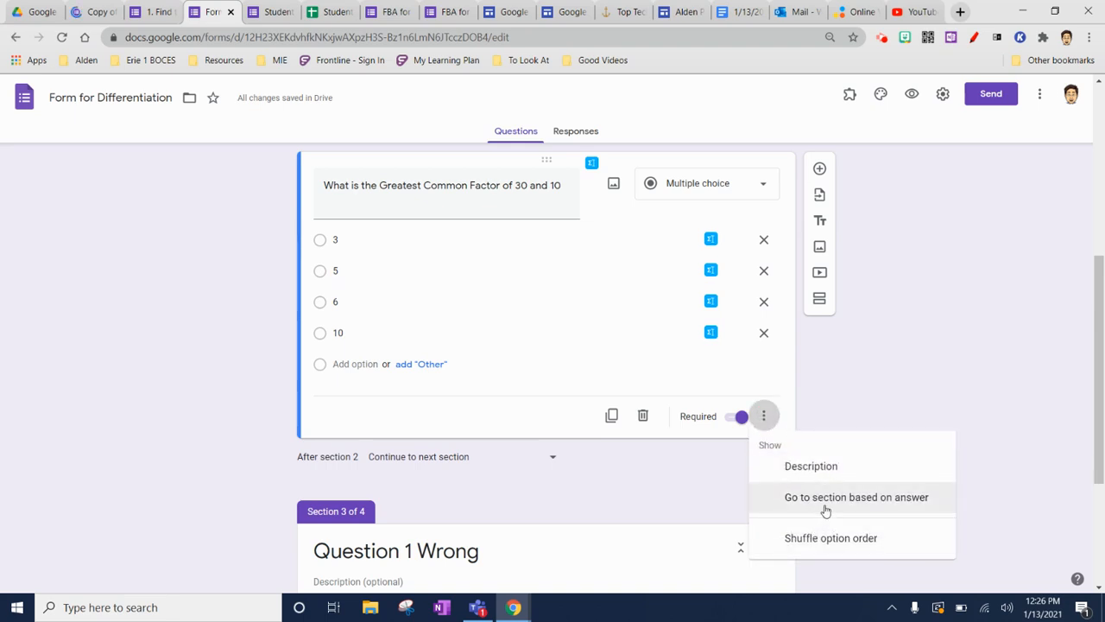
Step: Enable answer-based routing: 10 goes to Question 2, 3 and 5 go to Question 1 Wrong
click(854, 497)
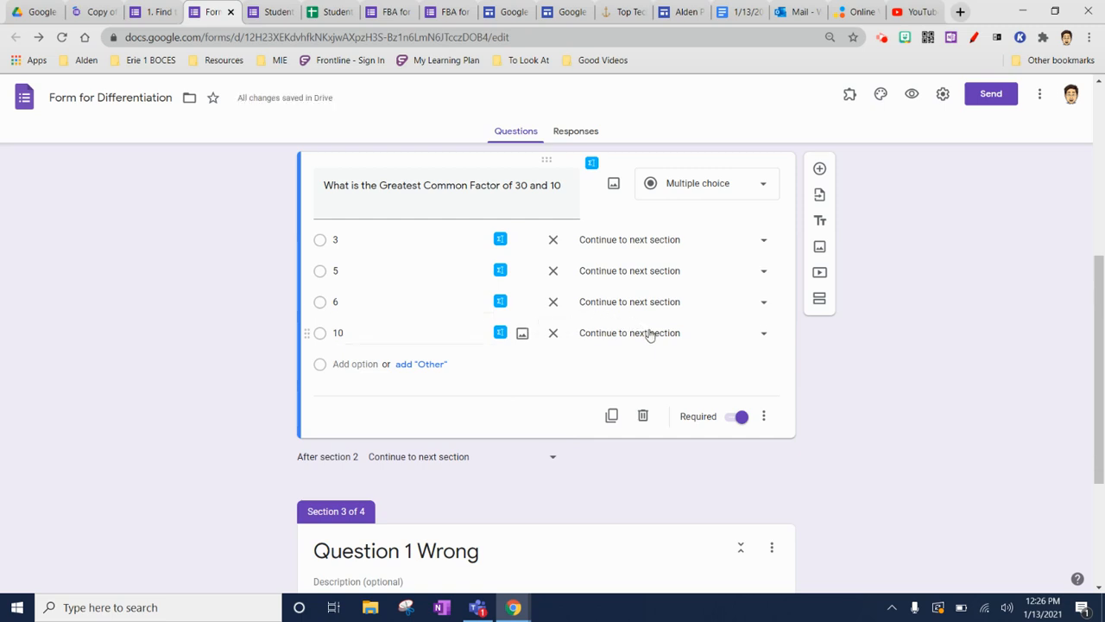
click(763, 332)
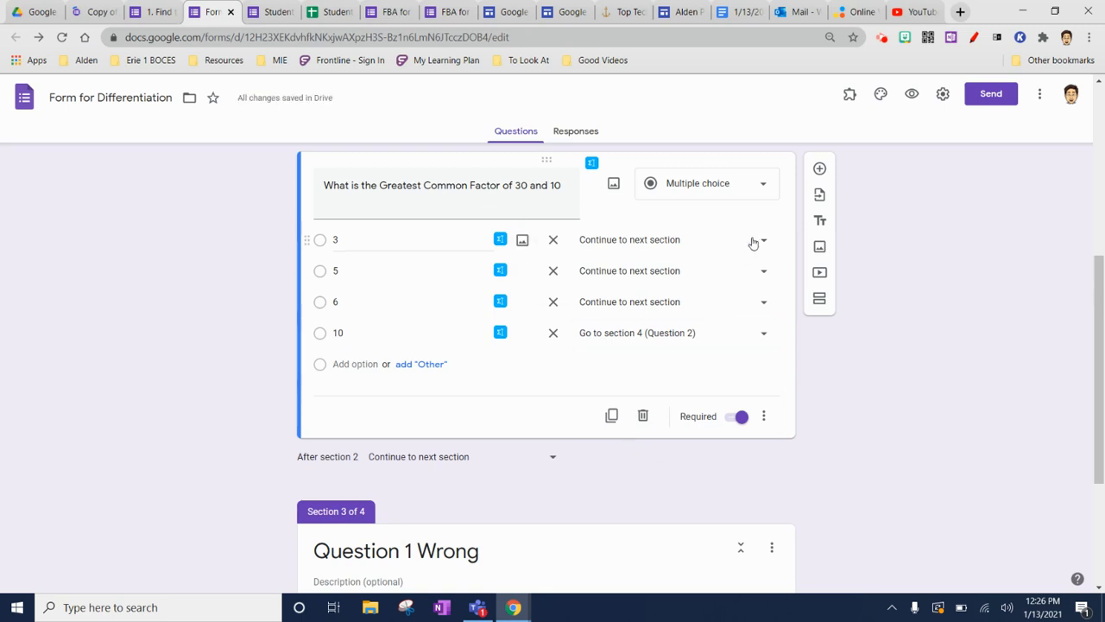
click(764, 238)
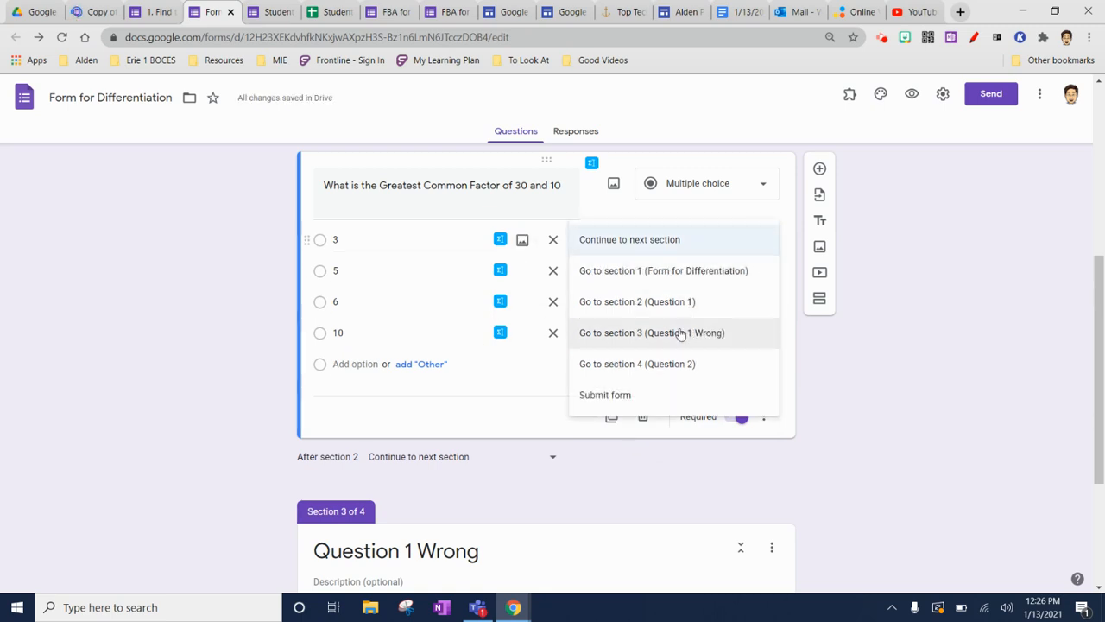
click(651, 332)
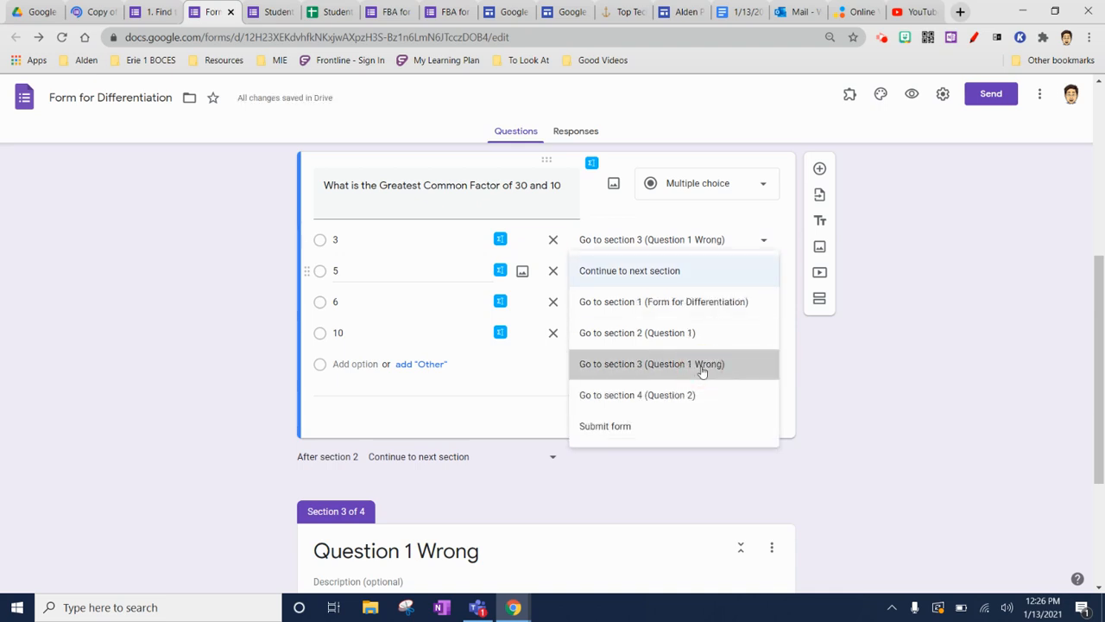
click(653, 363)
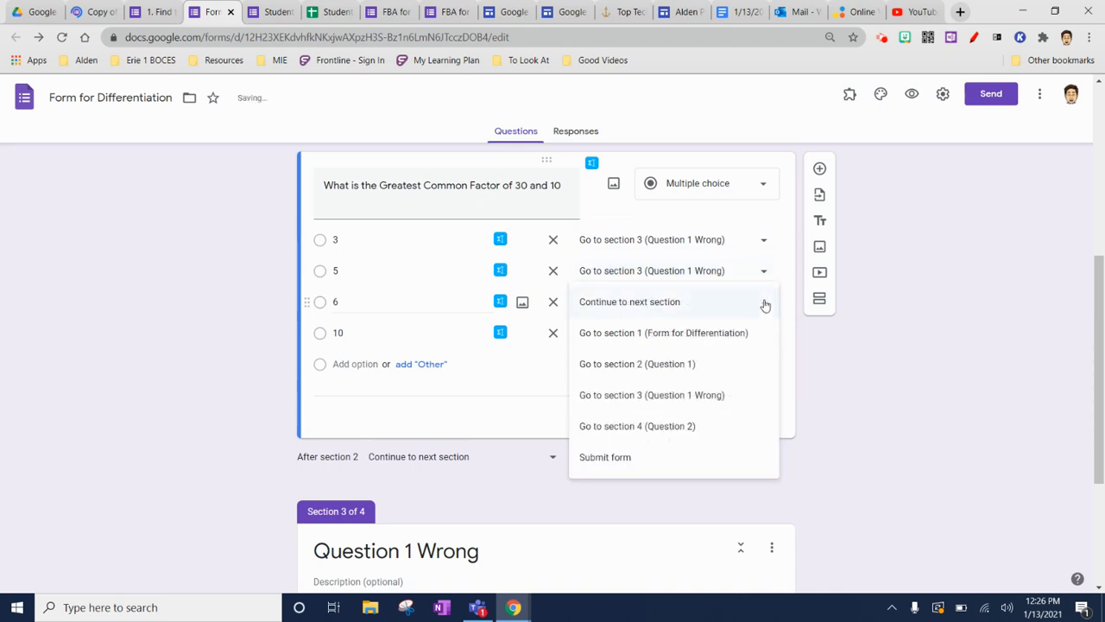